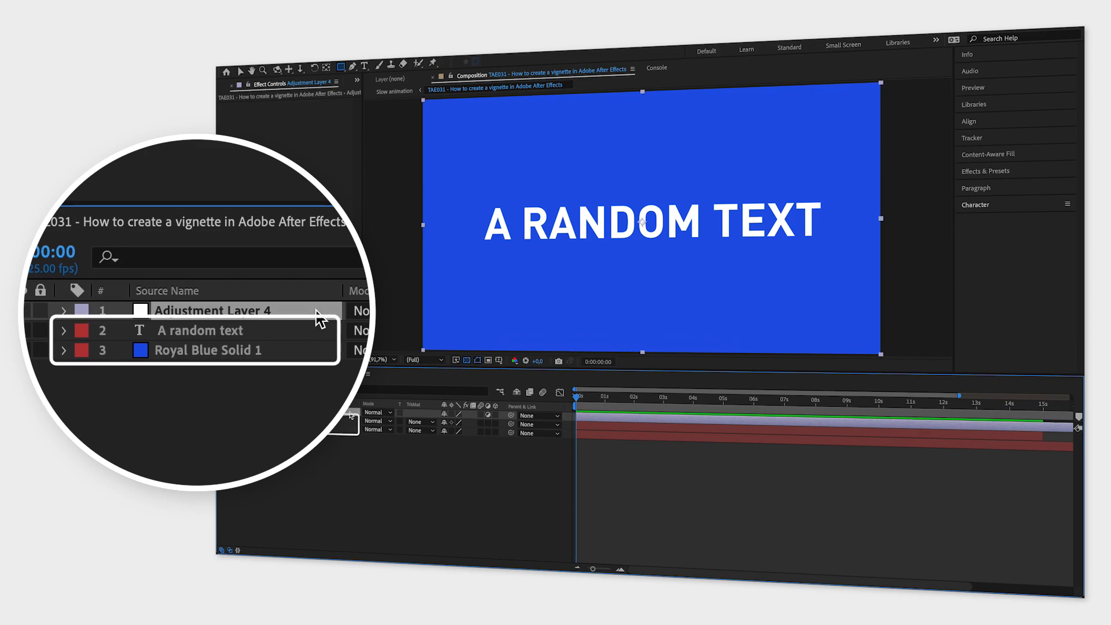
Search the Effects & Presets panel for 'exposure'
click(985, 171)
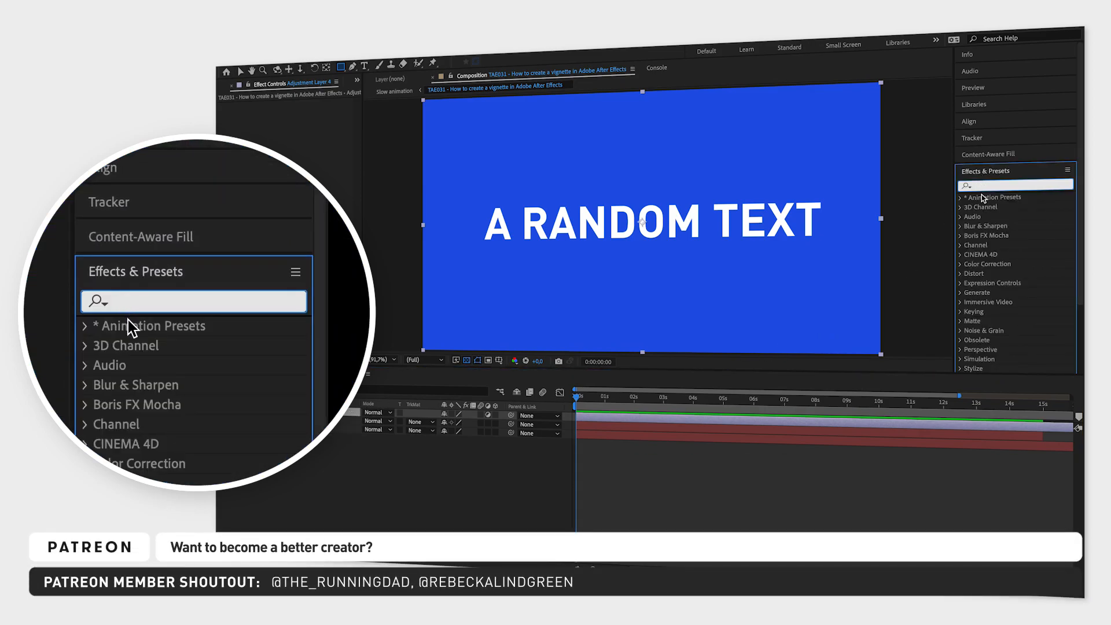
text(exposure)
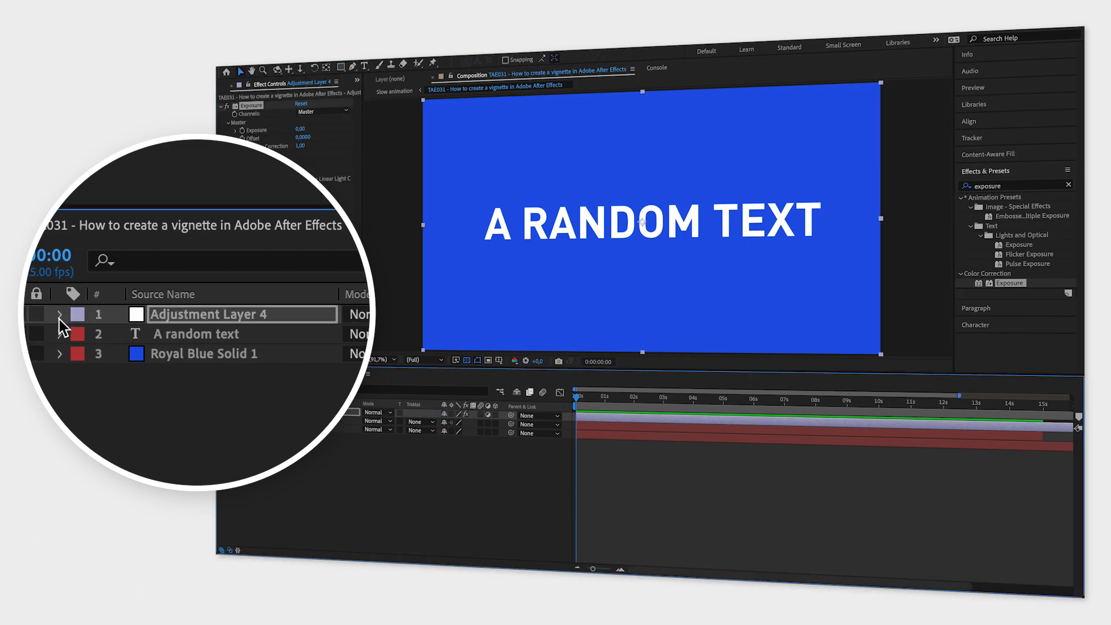
Expand Adjustment Layer 4 to reveal the Exposure, Offset and Gamma Correction settings
click(60, 313)
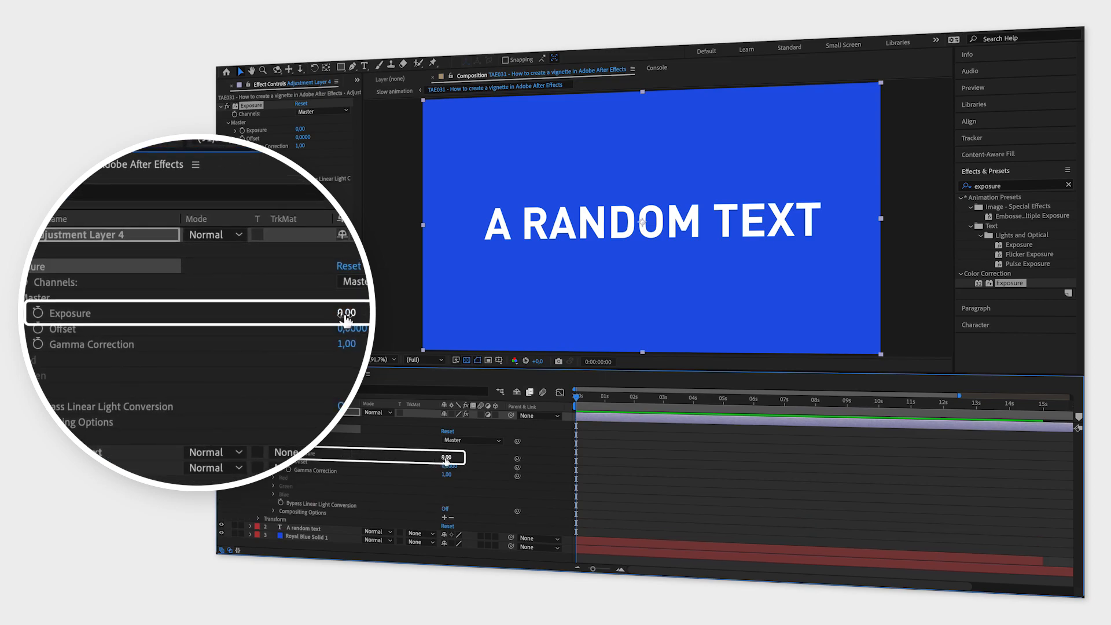
text(-2)
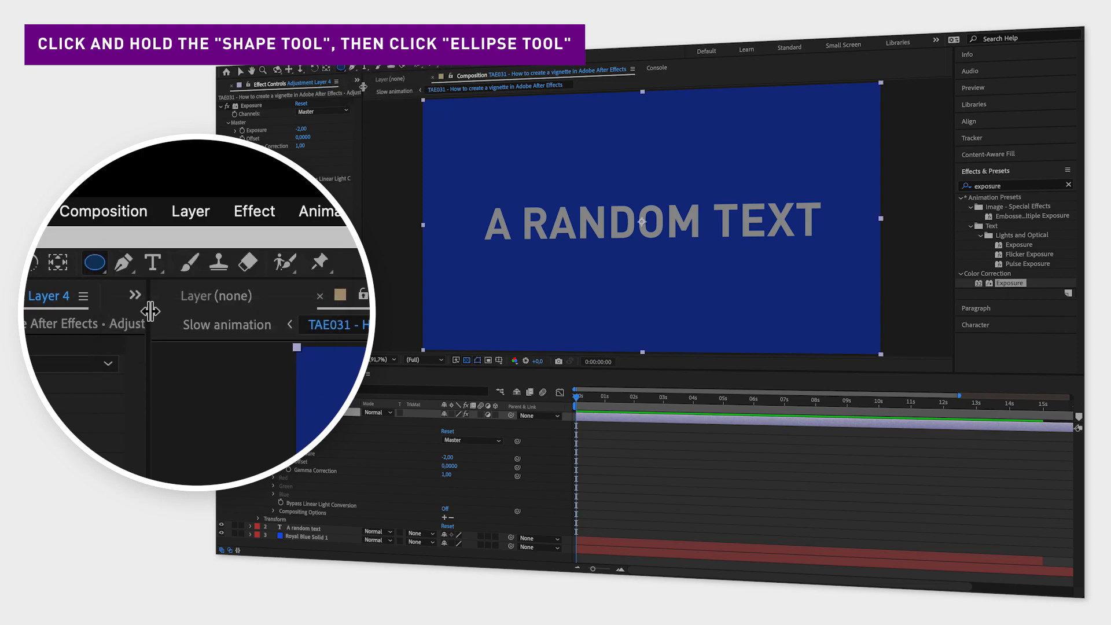
Add a full-layer ellipse mask to the adjustment layer and invert it
double_click(95, 263)
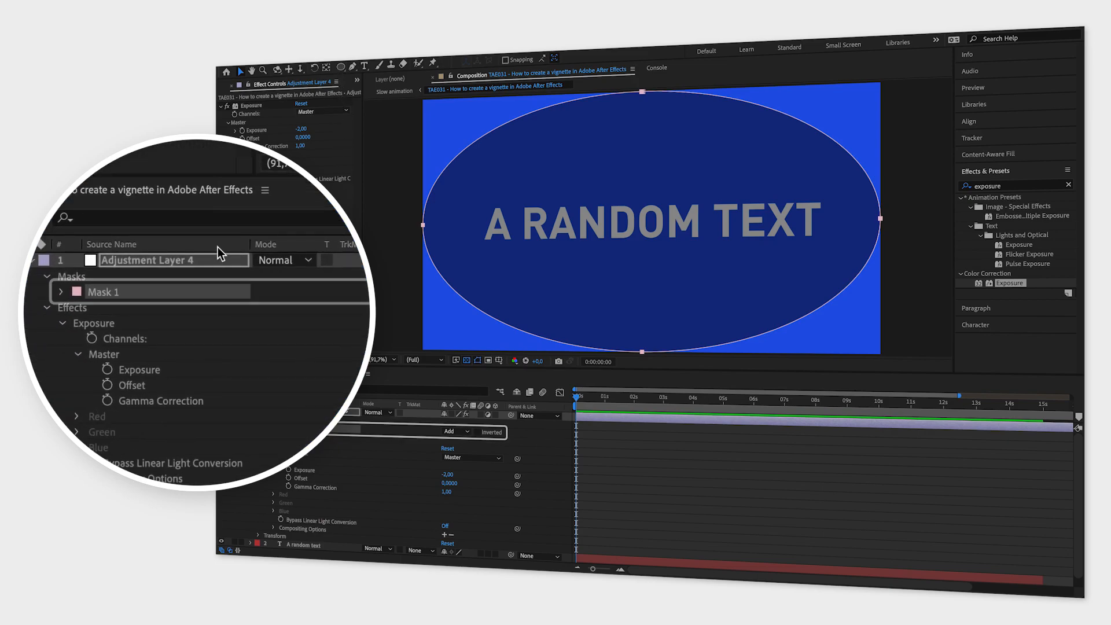
click(476, 432)
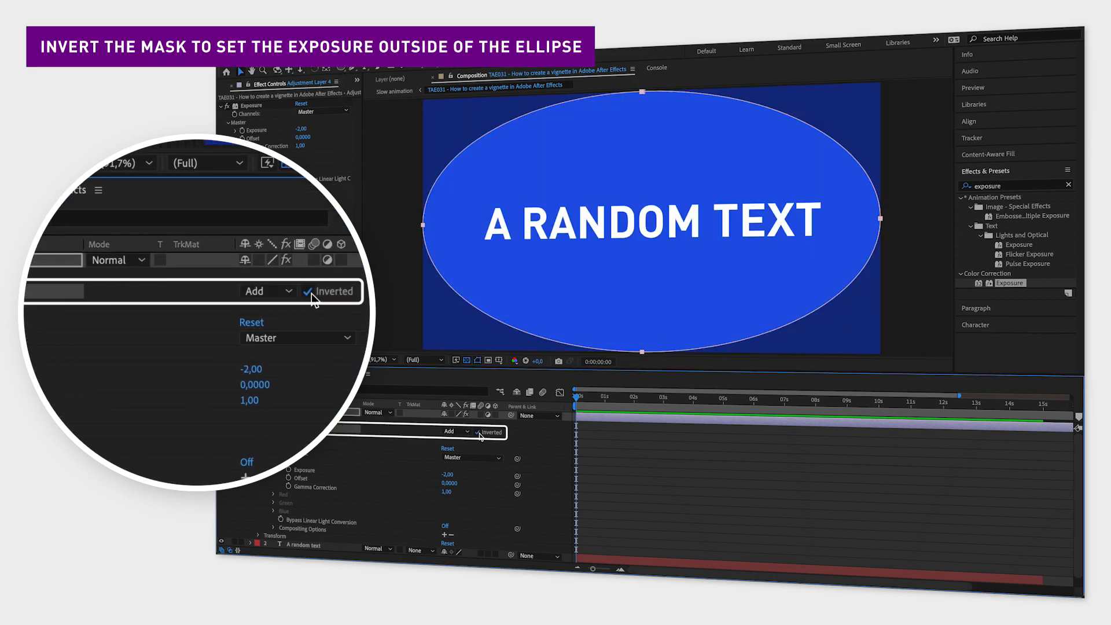